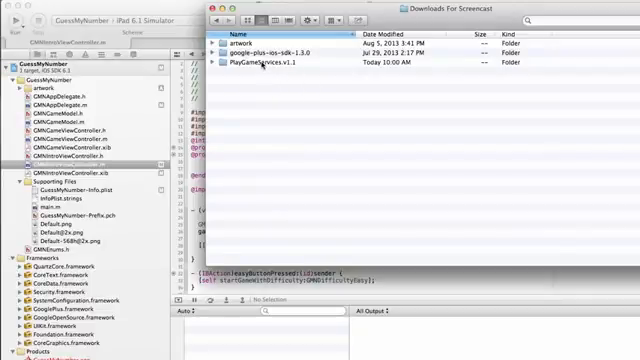
- Bring the downloaded PlayGameServices framework and bundle into the GuessMyNumber project from Finder
double_click(264, 62)
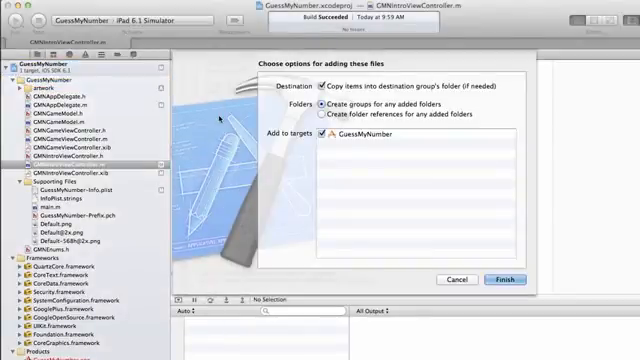
mouse_move(470, 148)
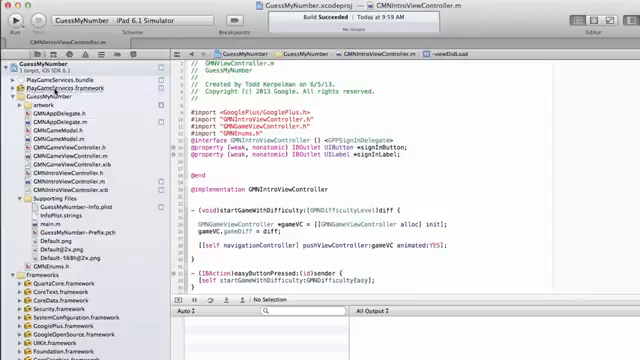
- Show the GuessMyNumber target's Build Phases with Link Binary With Libraries listing the new framework
left_click(40, 276)
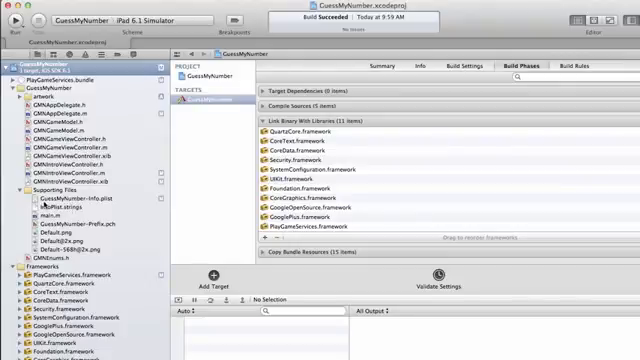
- Add a new row to GuessMyNumber-Info.plist in the property list editor
left_click(60, 198)
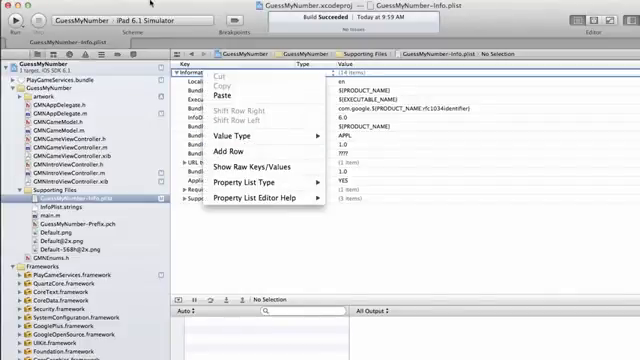
left_click(210, 8)
type("GPGApplicationID")
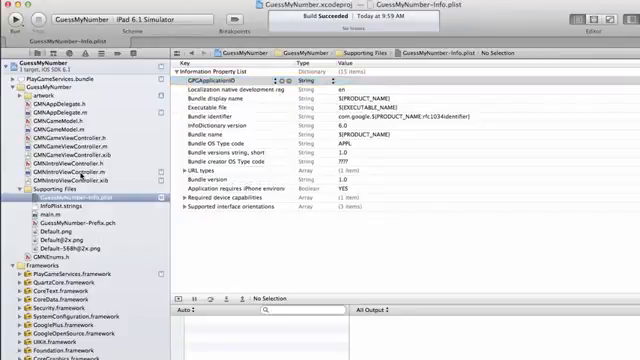
- Review the sign-in setup code in GMMainViewController.m before checking the Developer Console
left_click(70, 180)
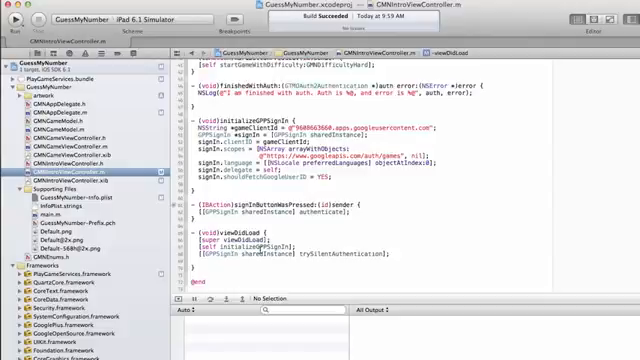
scroll("up", 3)
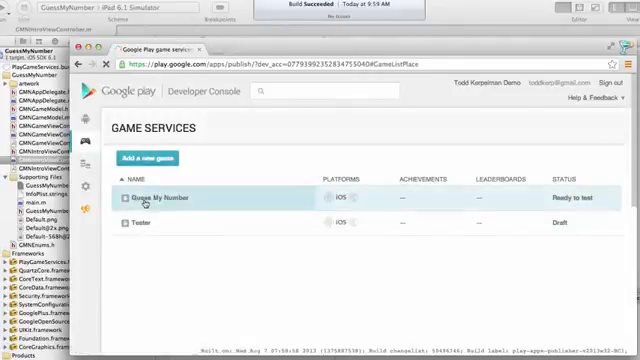
- Select Guess My Number's numeric app ID from its game details for copying
left_click(160, 198)
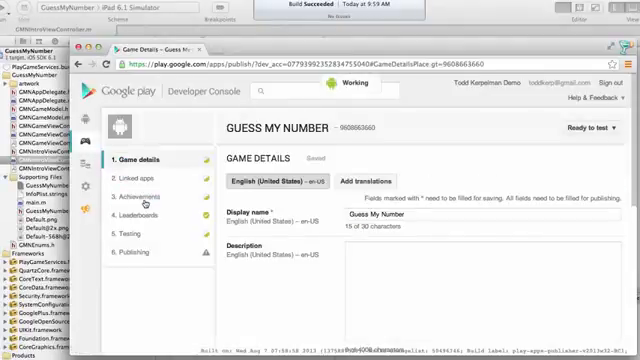
double_click(366, 128)
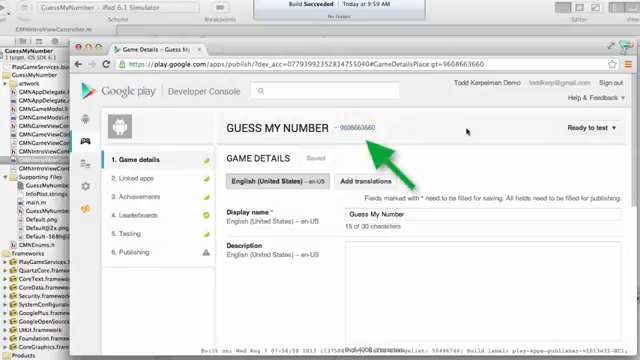
double_click(364, 130)
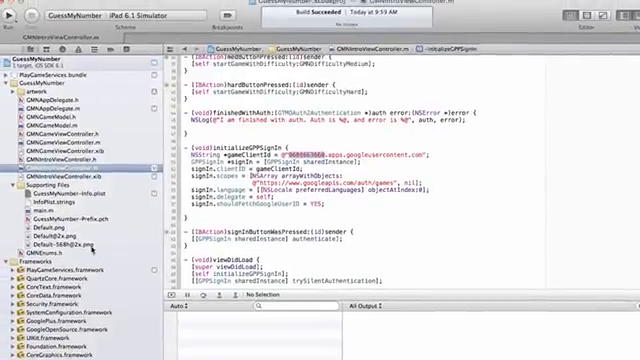
- Set the GPGApplicationID plist entry's value to the copied game ID
left_click(76, 188)
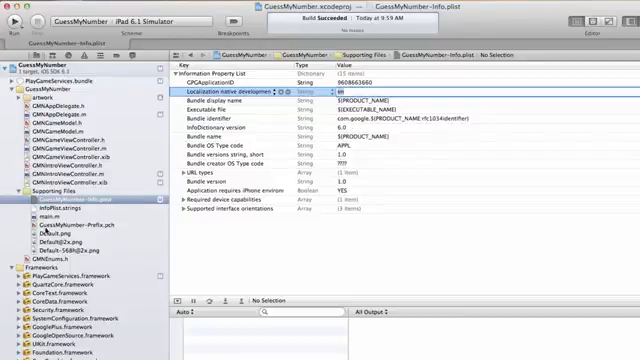
left_click(70, 216)
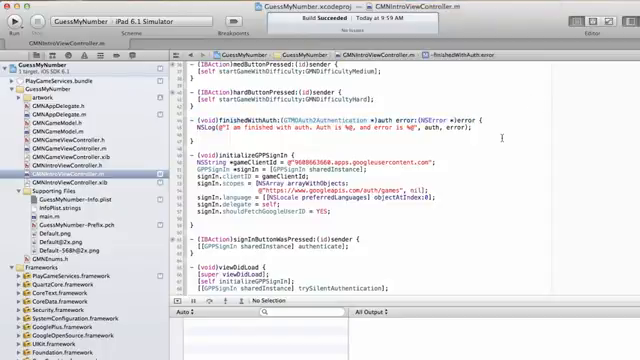
scroll("up", 3)
type("- (void")
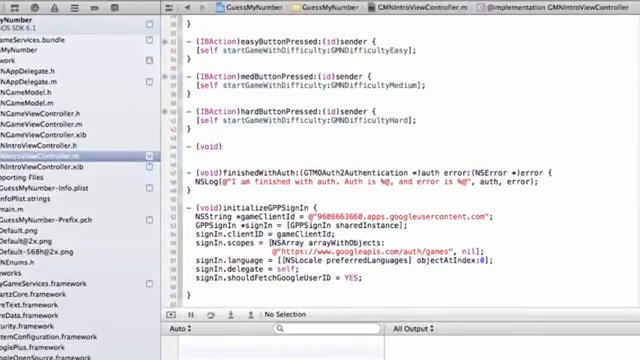
- Write -(void)signInToGooglePlayGames calling [[GPGManager sharedInstance] signIn:reauthorizeHandler:]
type("signInToGoog")
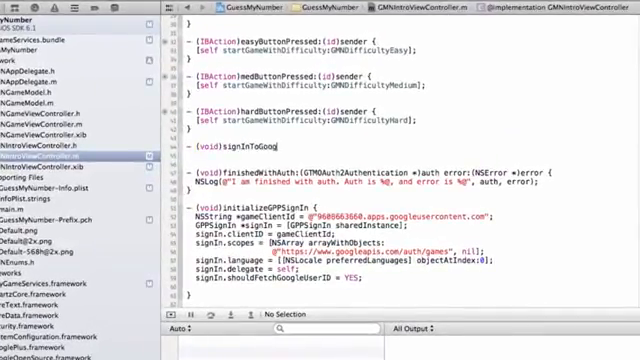
type("lePlayGames (")
type("[[GPGManager")
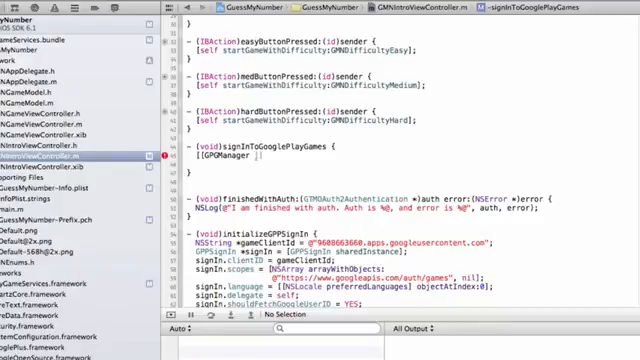
type("sharedInstance] signIn:(GPPSignIn *) reauthorizeHandler:^(BOOL requiresKeychainWipe,")
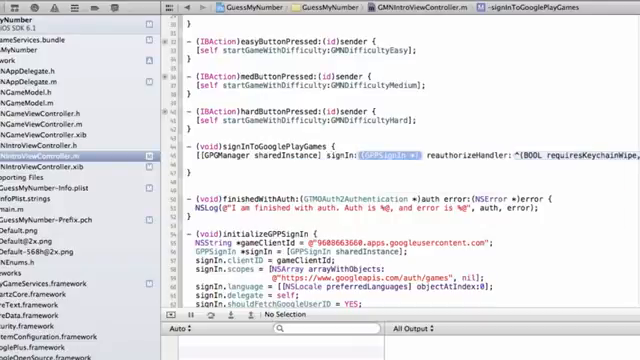
- Pass [GPPSignIn sharedInstance] with a handler that signs out on requiresKeychainWipe, then authenticate
left_click(164, 156)
type("[[GPPSignIn s")
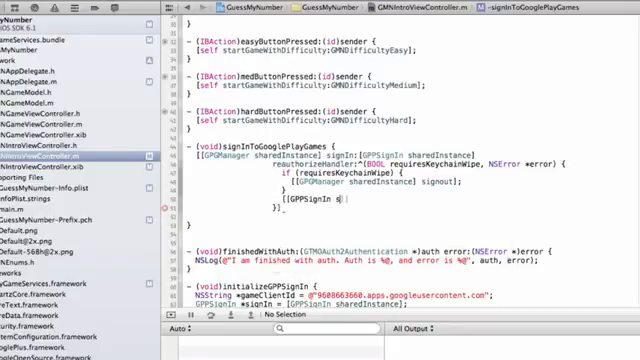
type("auth")
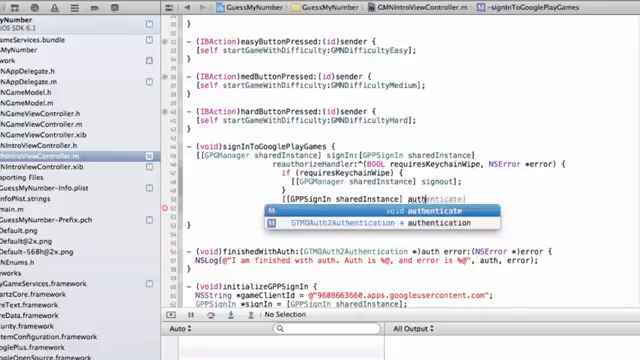